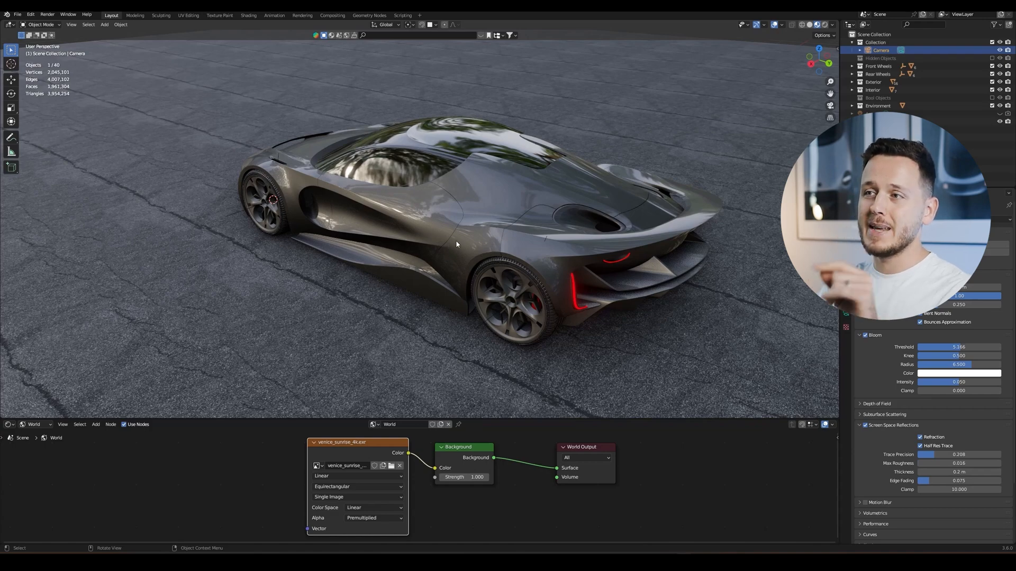
Orbit the car to study windshield reflections and nudge the Background node right.
left_click_drag(453, 227, 473, 220)
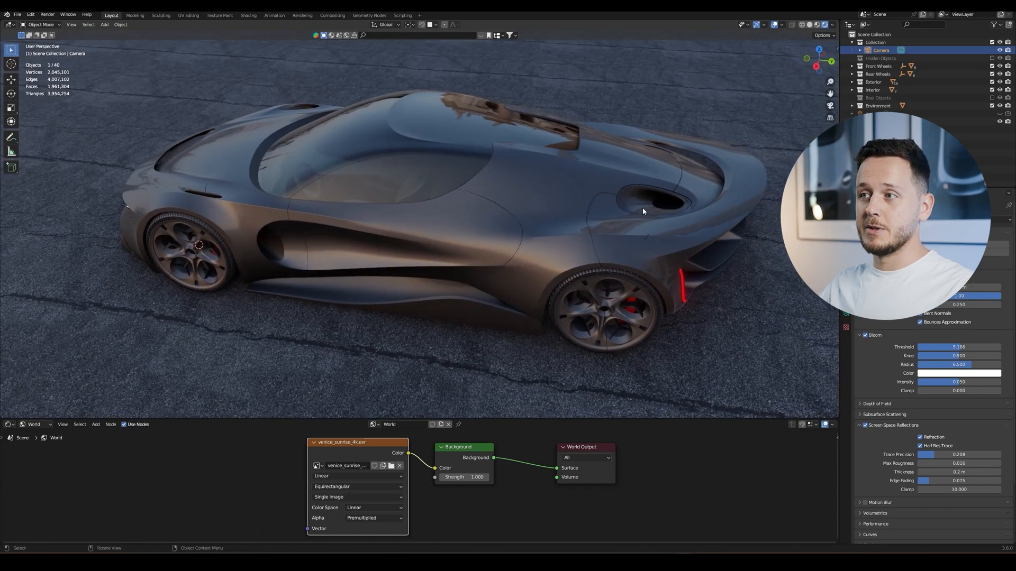
left_click_drag(643, 211, 584, 220)
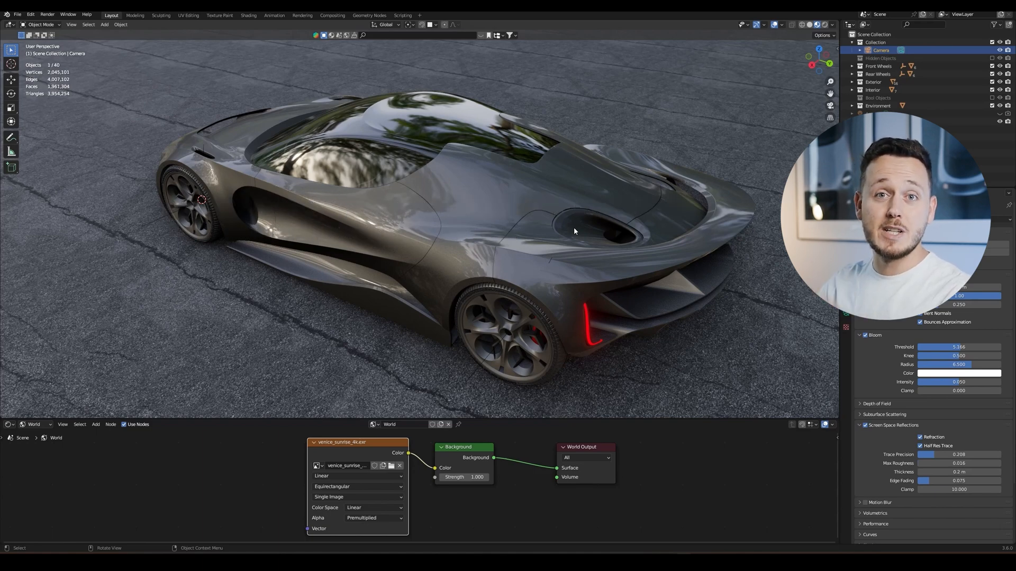
left_click_drag(573, 231, 603, 243)
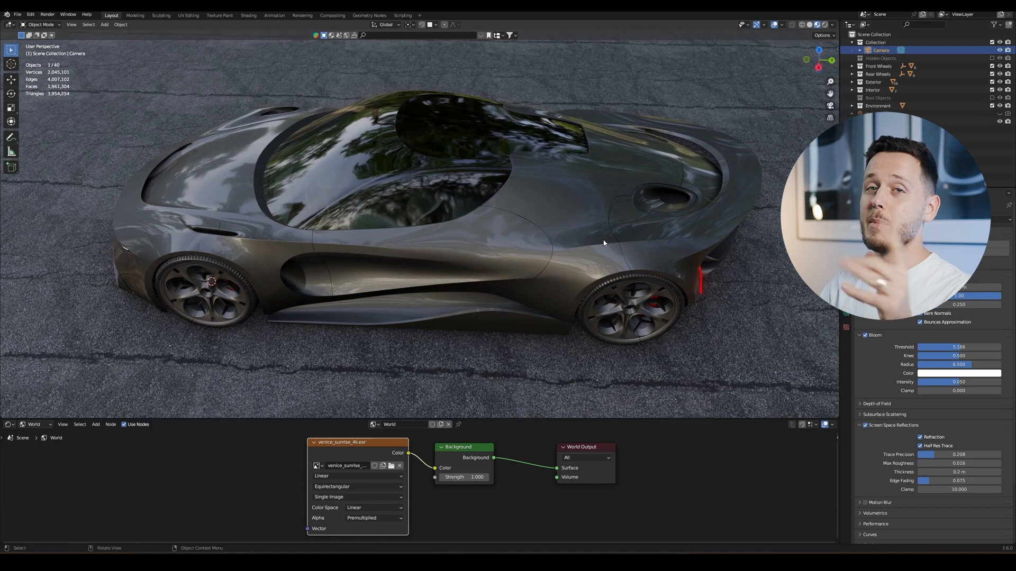
mouse_move(650, 419)
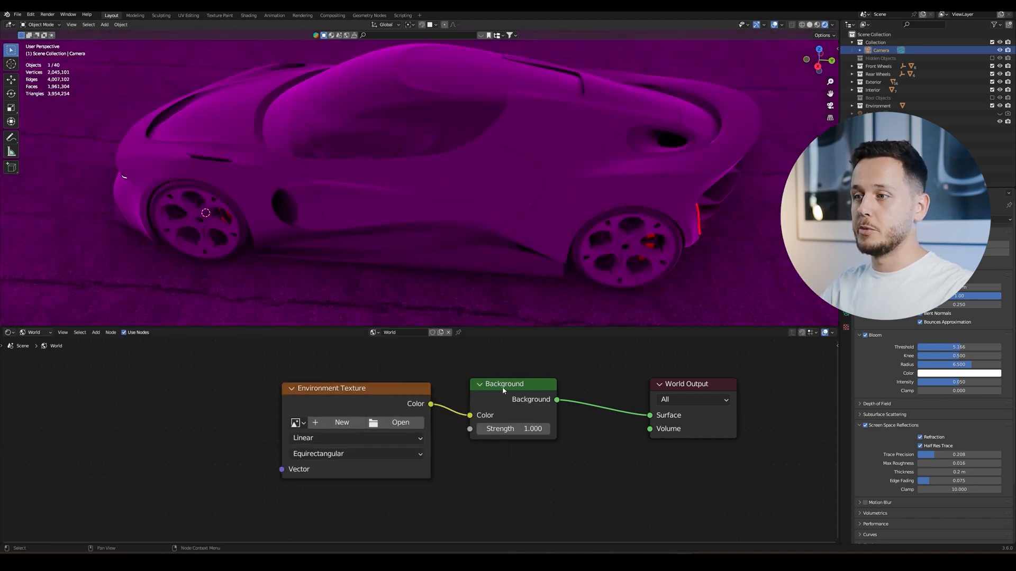
left_click_drag(504, 384, 512, 383)
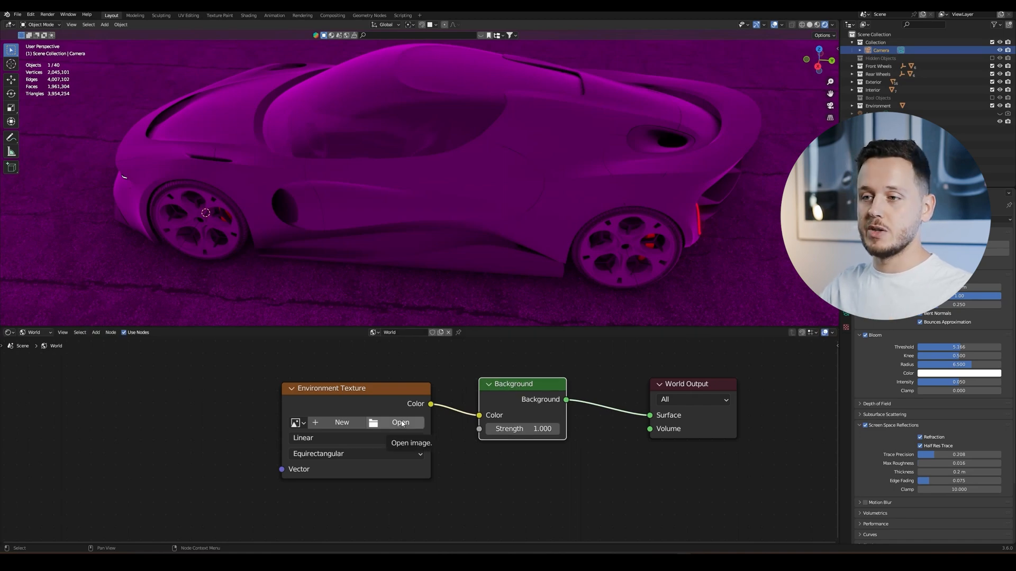
Browse for a new image for the Environment Texture node.
left_click(400, 422)
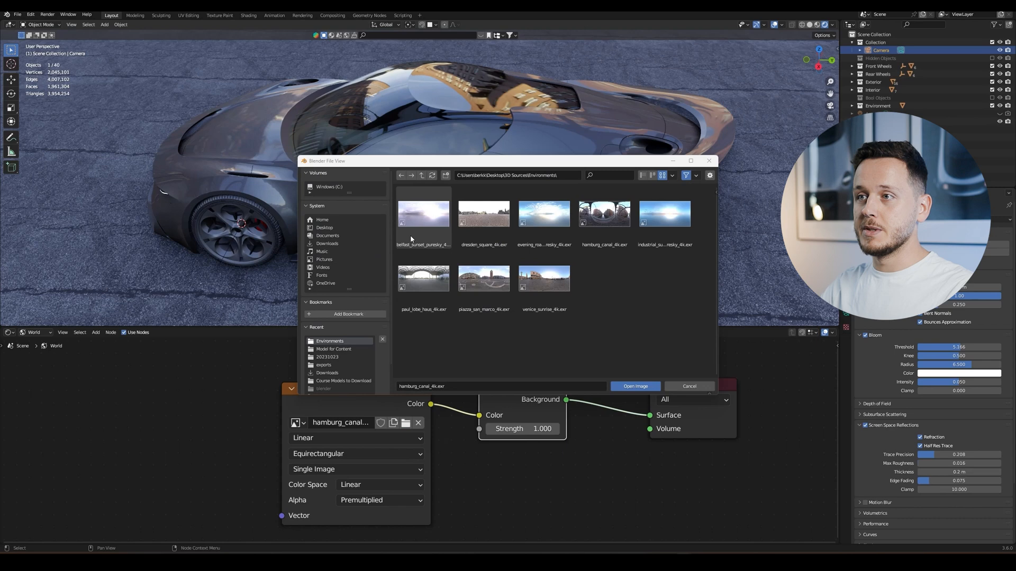
Go through Program Files > Blender Foundation > Blender 3.6 > 3.6 > datafiles > studiolights.
left_click(329, 186)
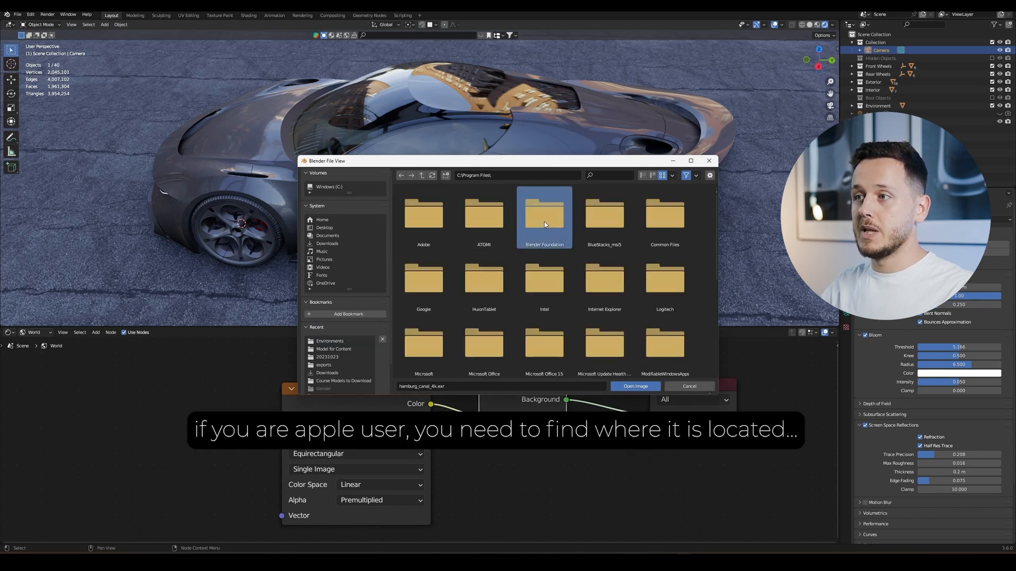
double_click(544, 215)
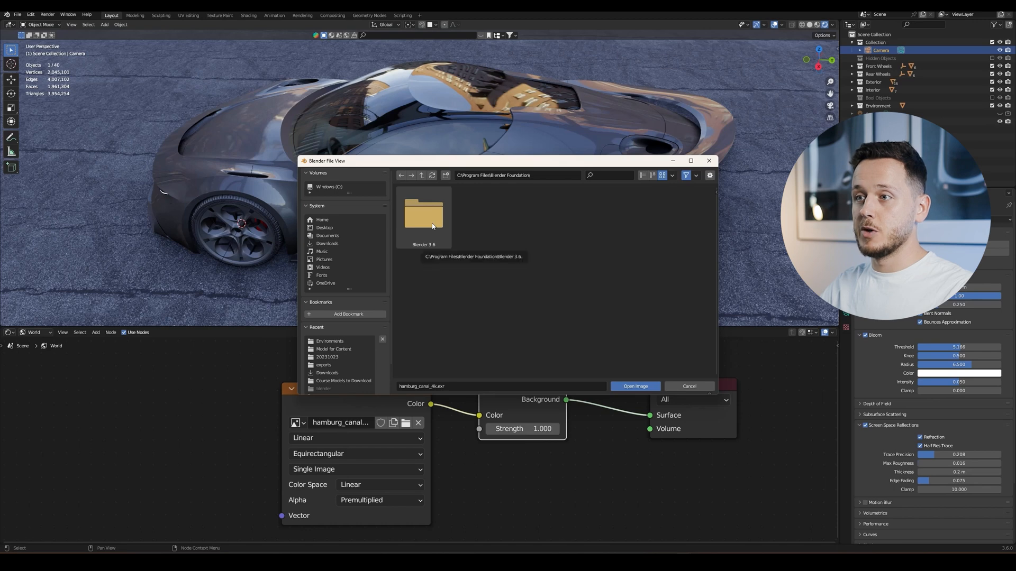
double_click(423, 214)
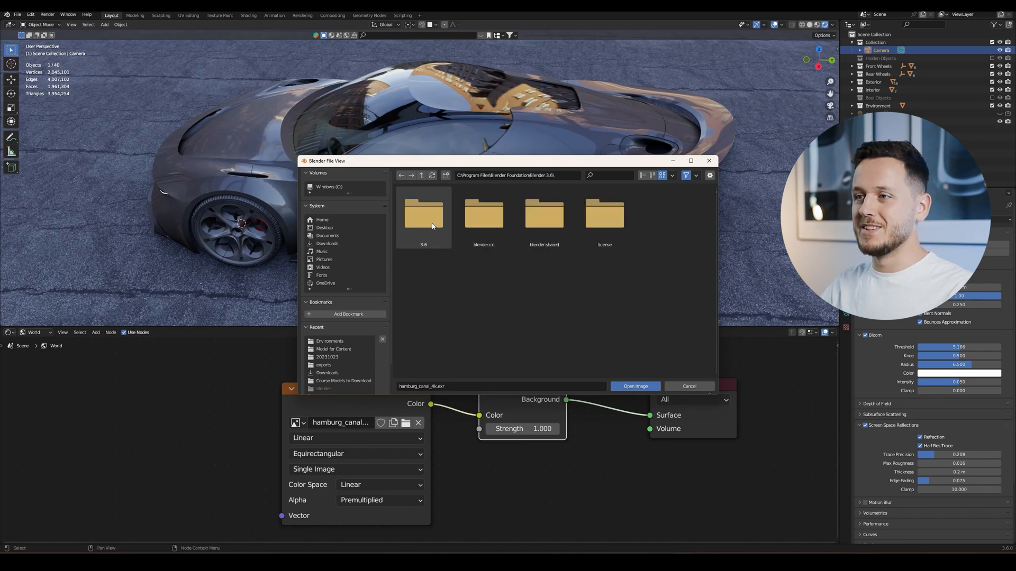
double_click(423, 214)
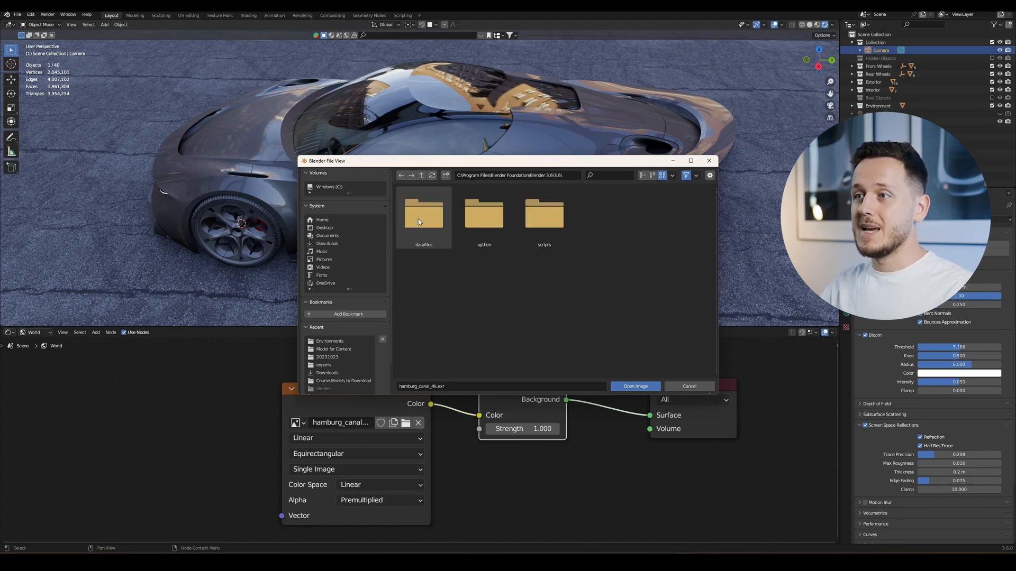
double_click(424, 213)
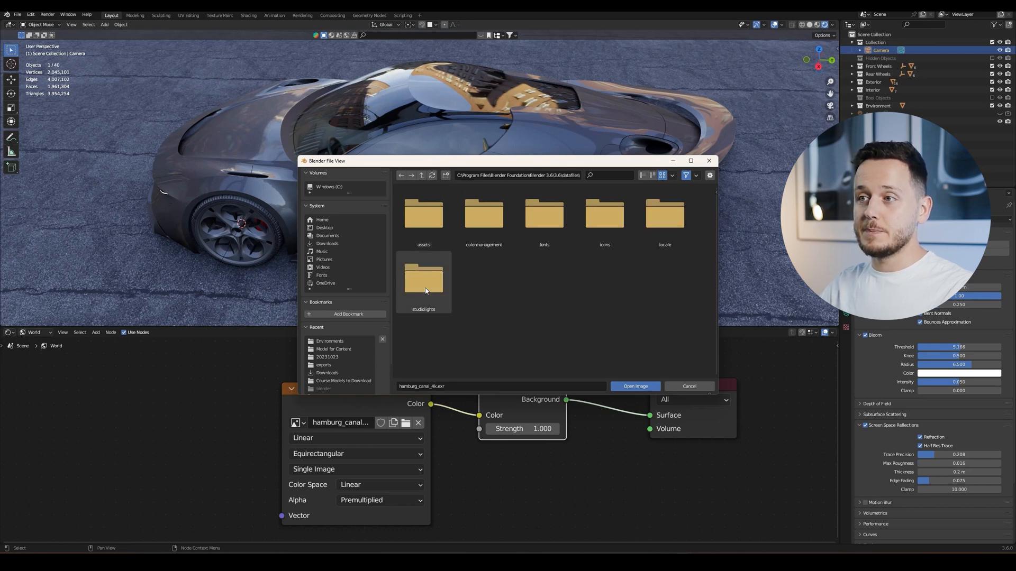
double_click(423, 279)
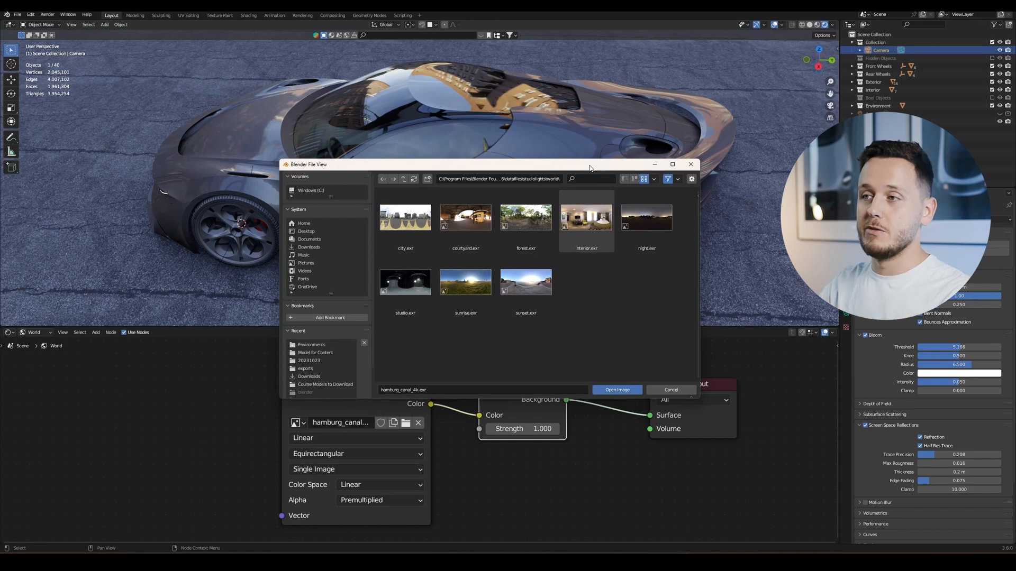
Load forest.exr as the world image and enlarge the 3D view.
left_click(526, 218)
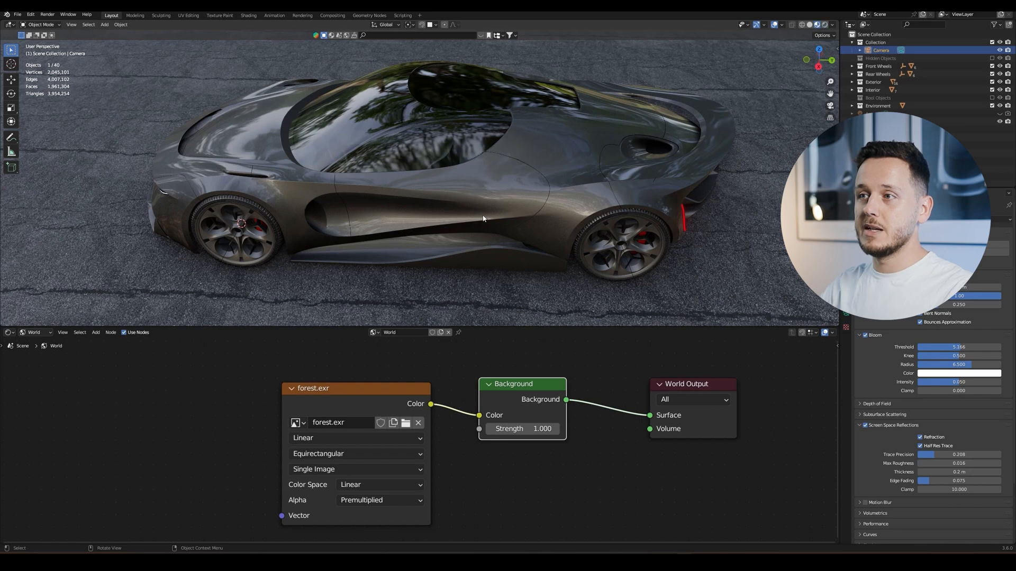
key("Z")
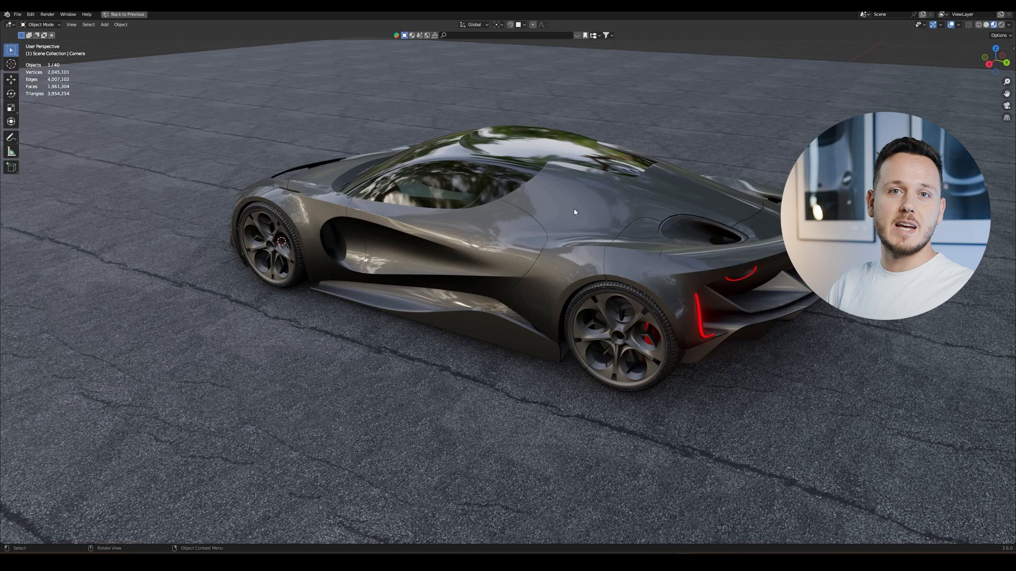
mouse_move(573, 205)
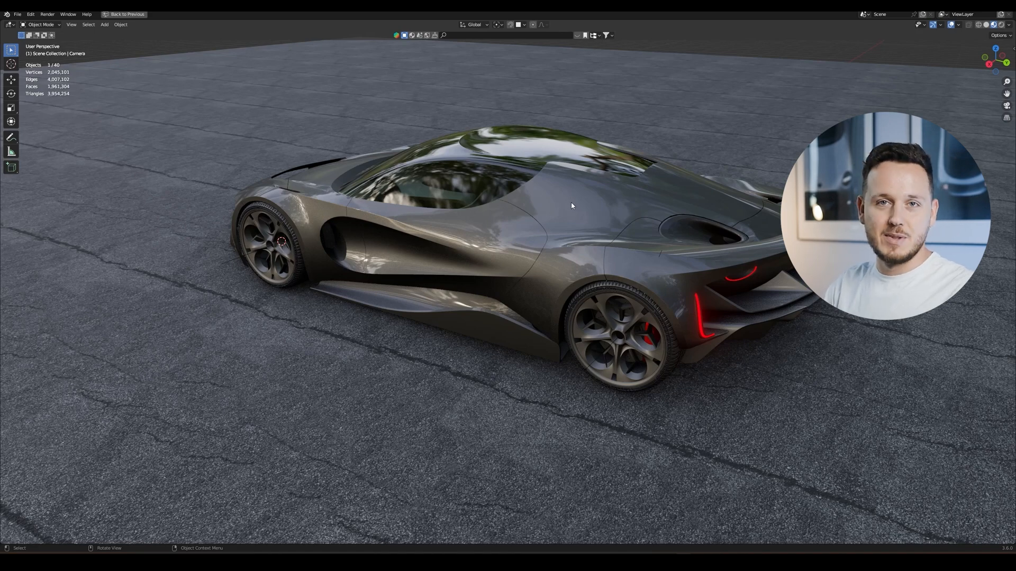